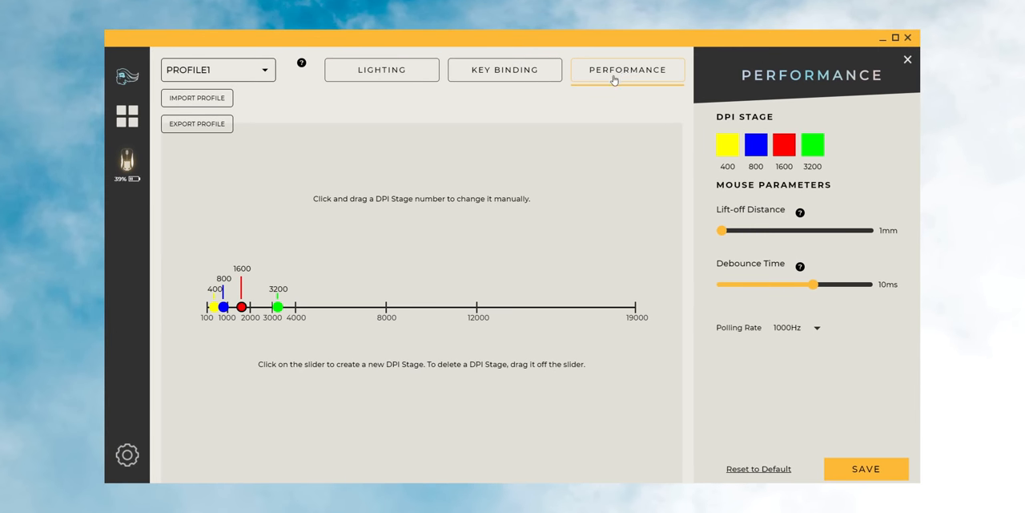
pyautogui.moveTo(800, 264)
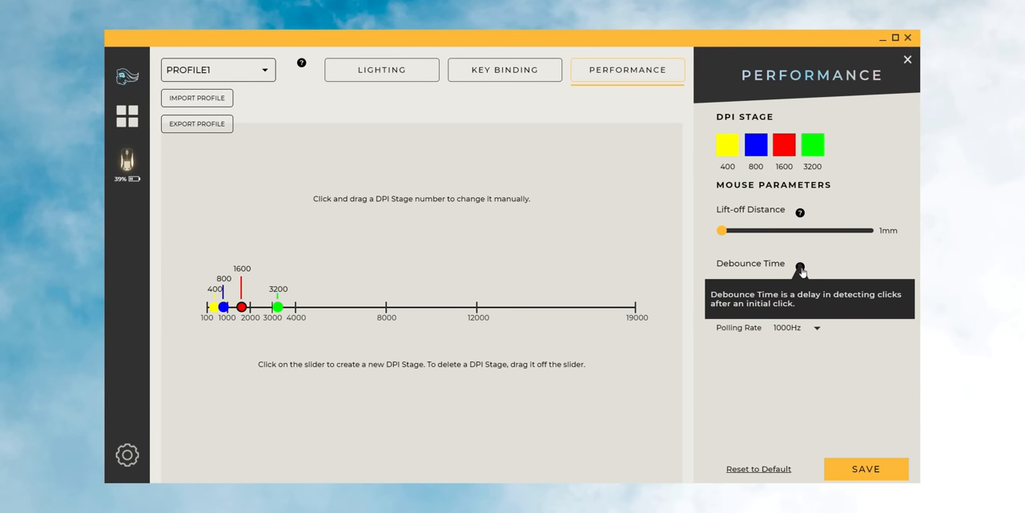
pyautogui.moveTo(721, 283); pyautogui.dragTo(815, 284)
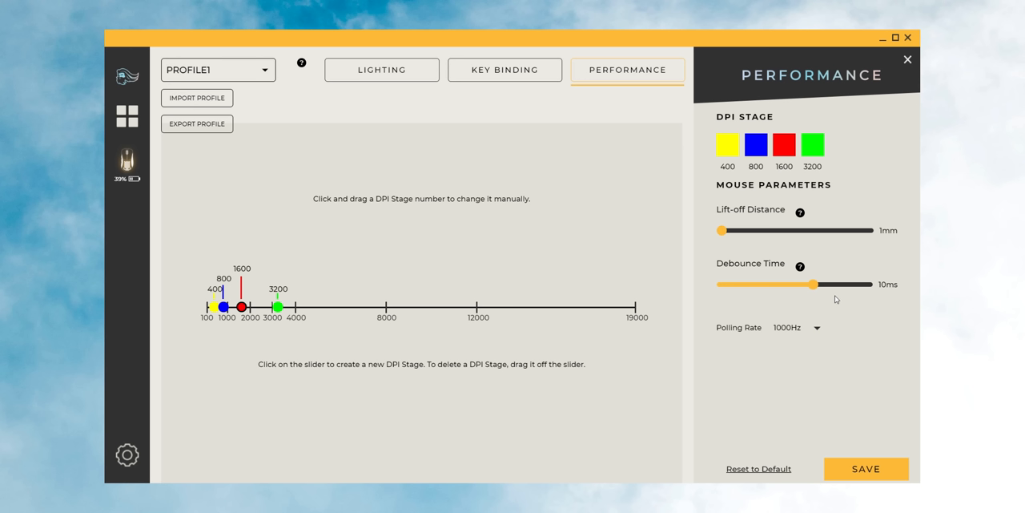
pyautogui.moveTo(815, 284); pyautogui.dragTo(720, 283)
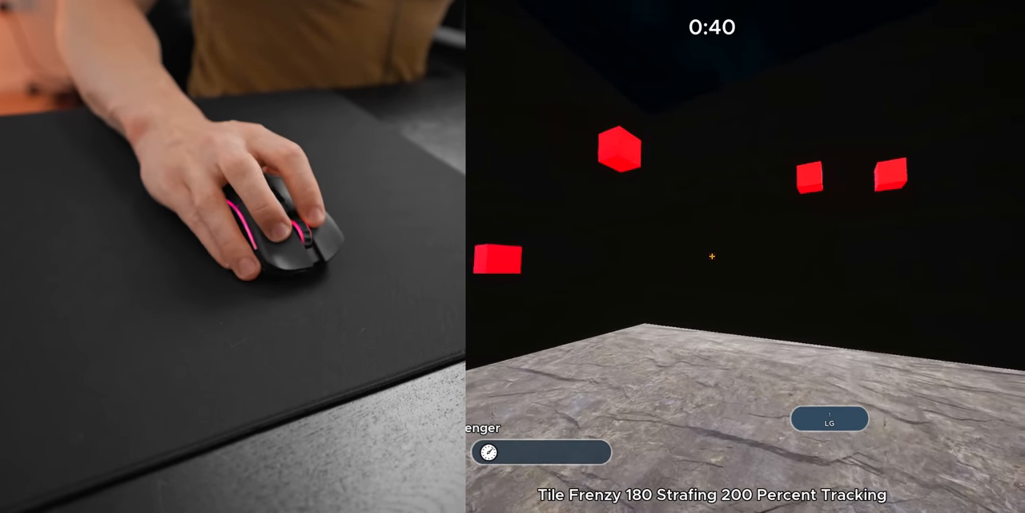
pyautogui.click(712, 257)
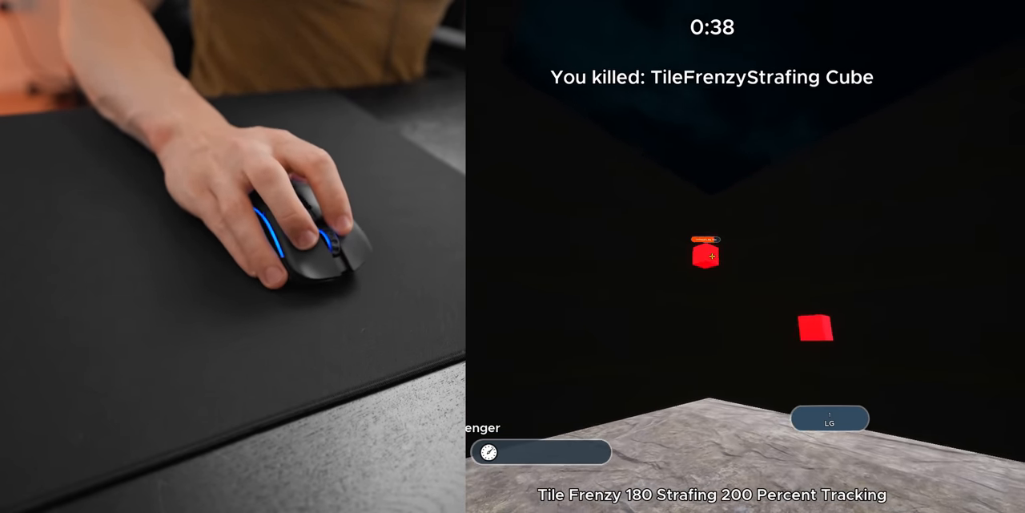